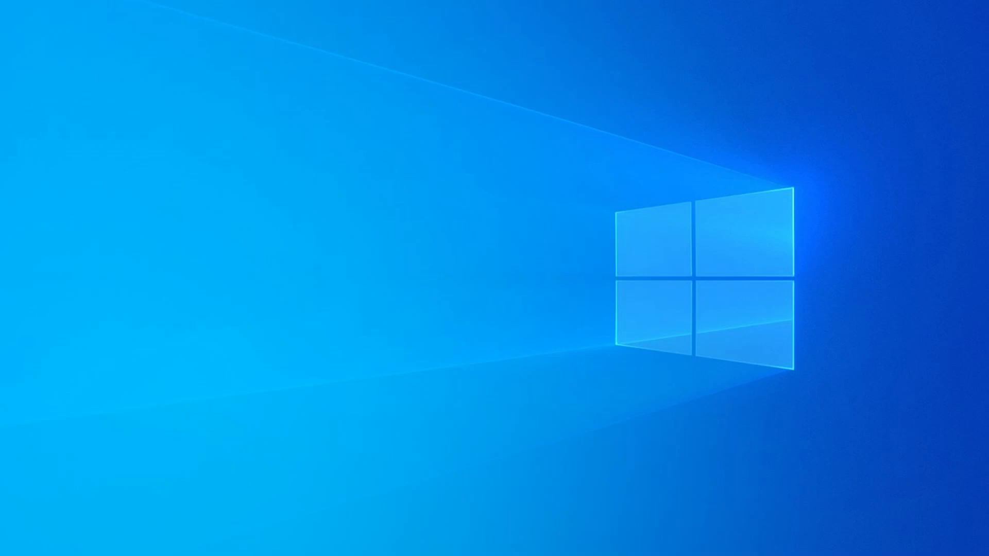
mouse_move(166, 161)
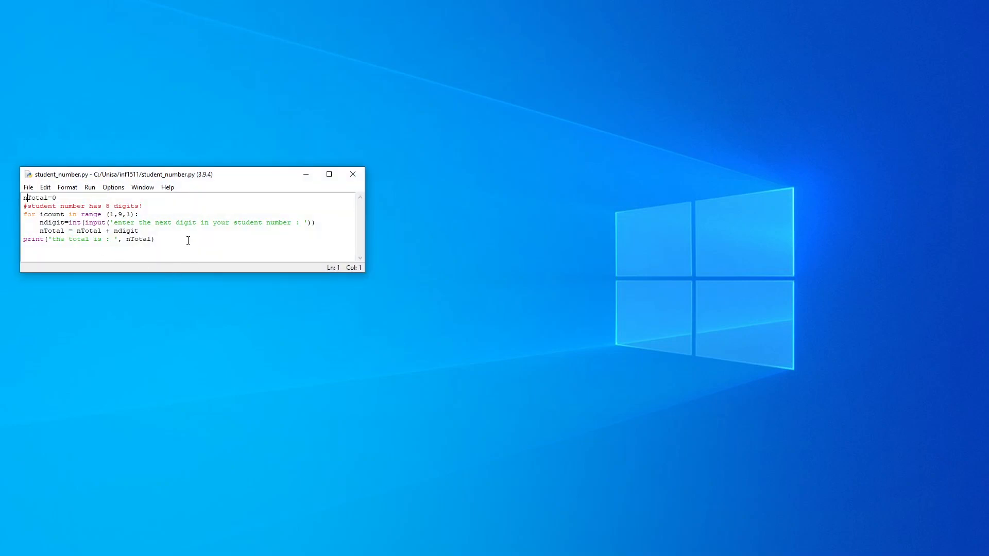
mouse_move(89, 188)
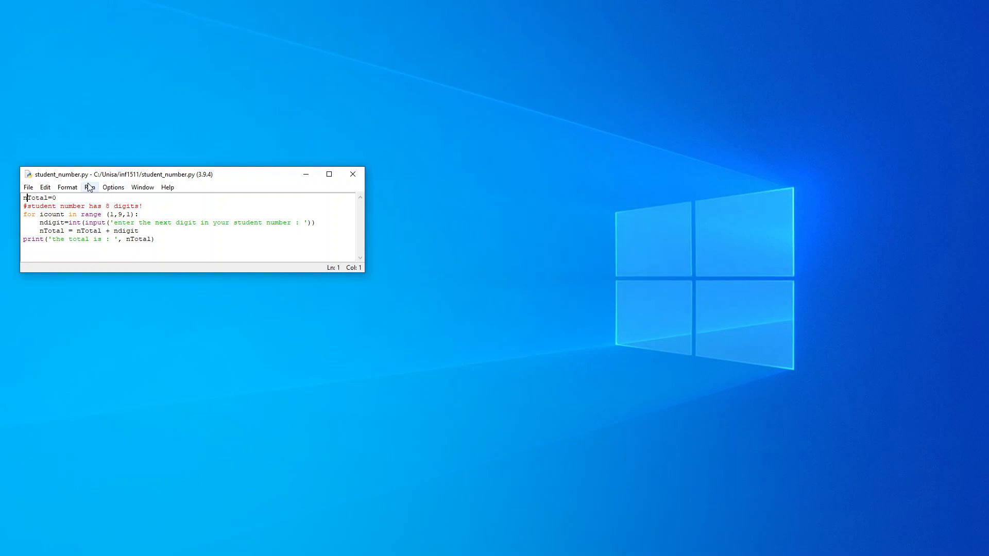
mouse_move(124, 198)
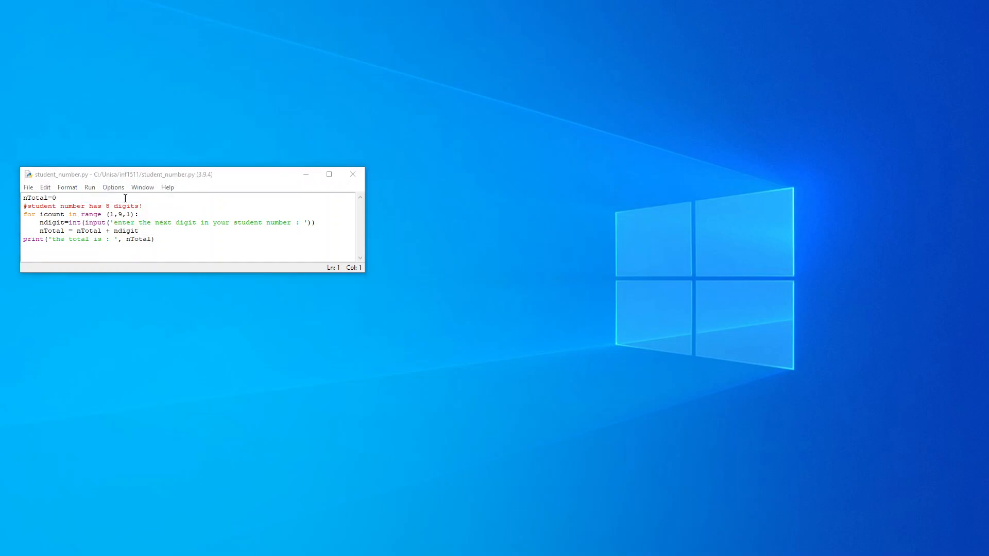
- Run student_number.py and enter the digits at its prompts, including 2 and 2
left_click(89, 188)
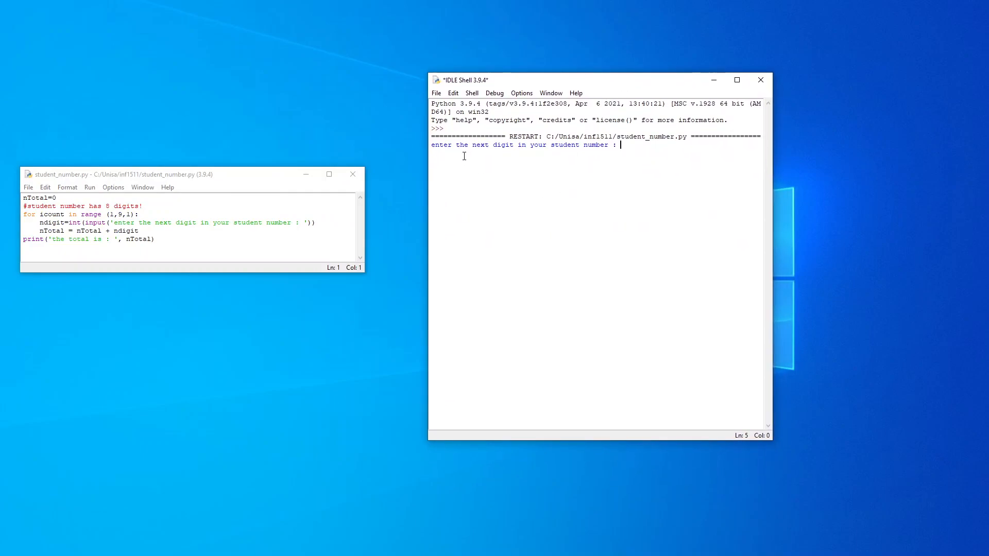
mouse_move(555, 175)
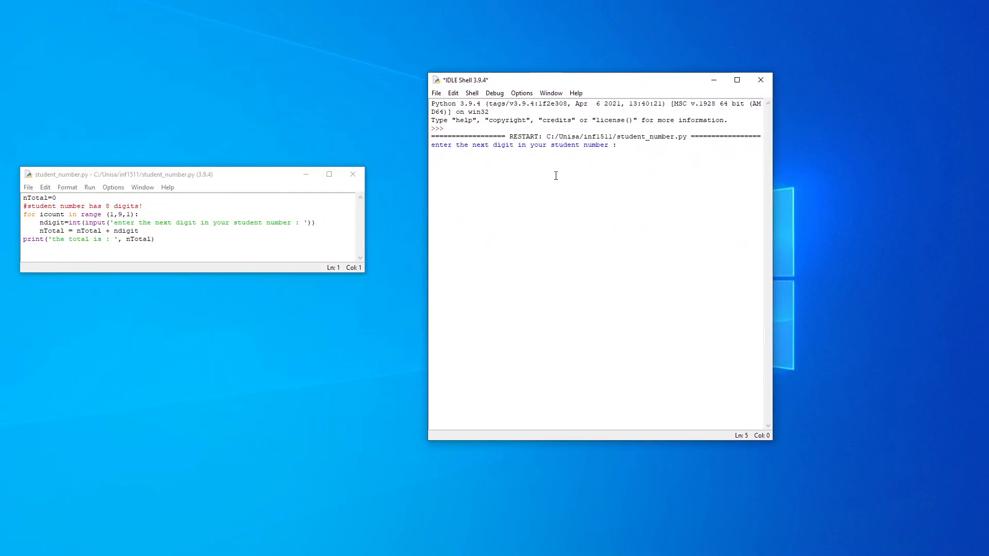
type("2")
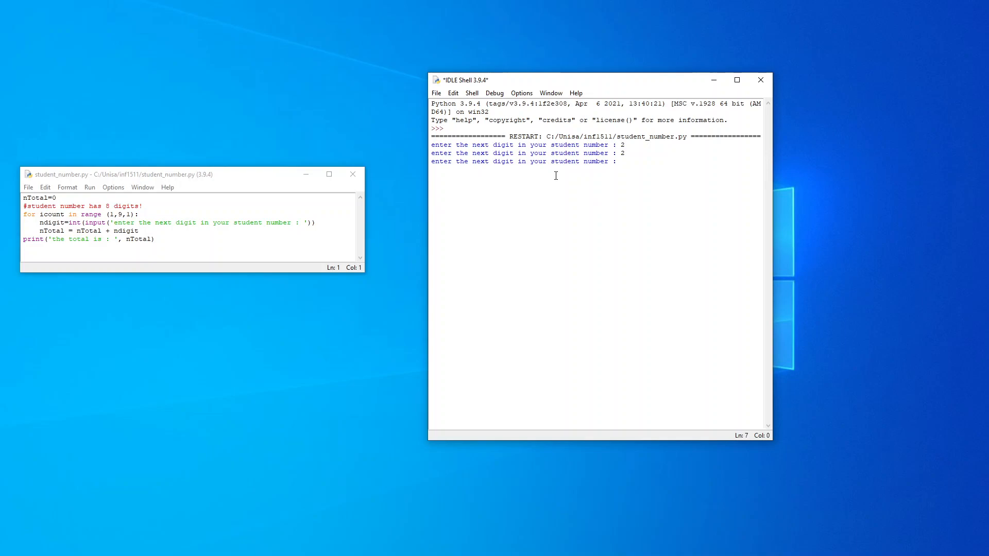
type("2")
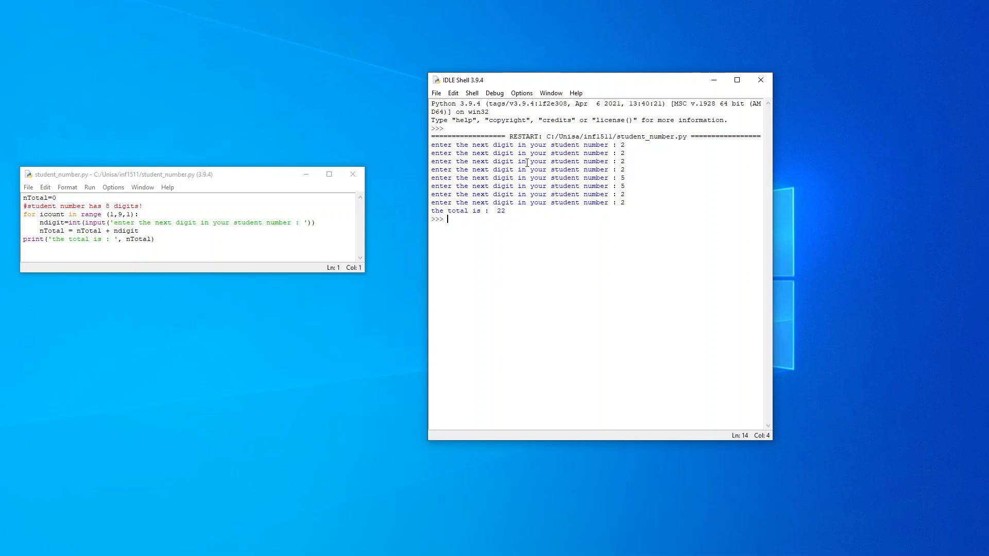
mouse_move(513, 205)
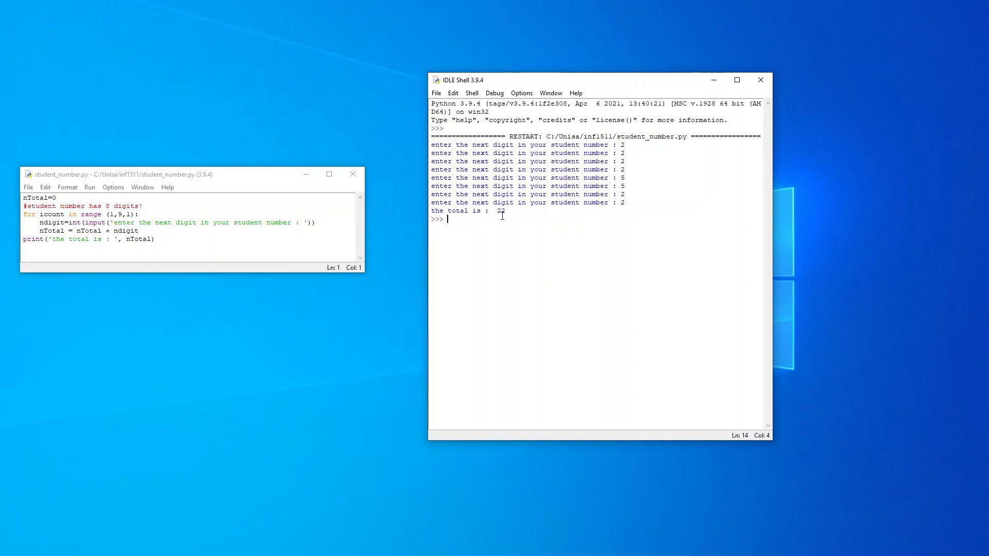
mouse_move(752, 76)
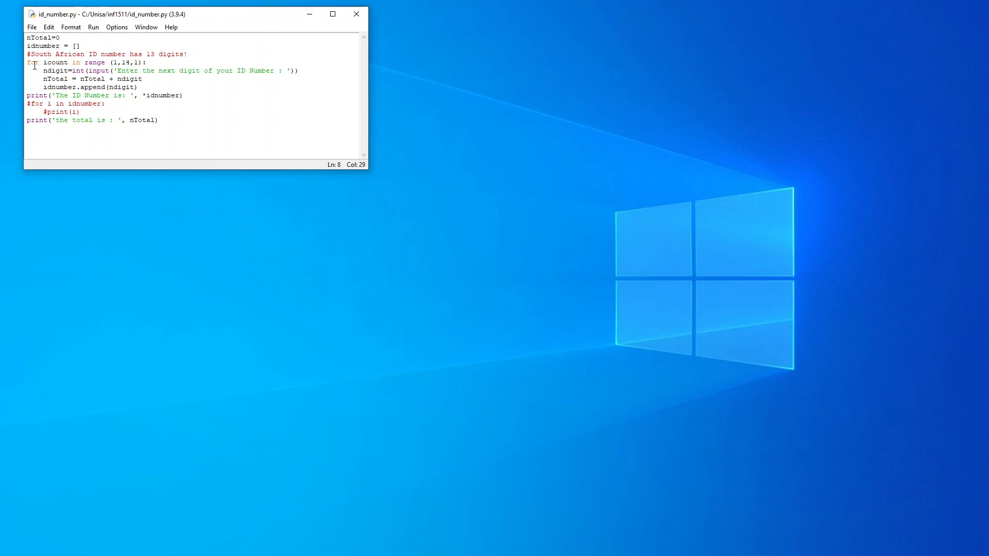
mouse_move(79, 62)
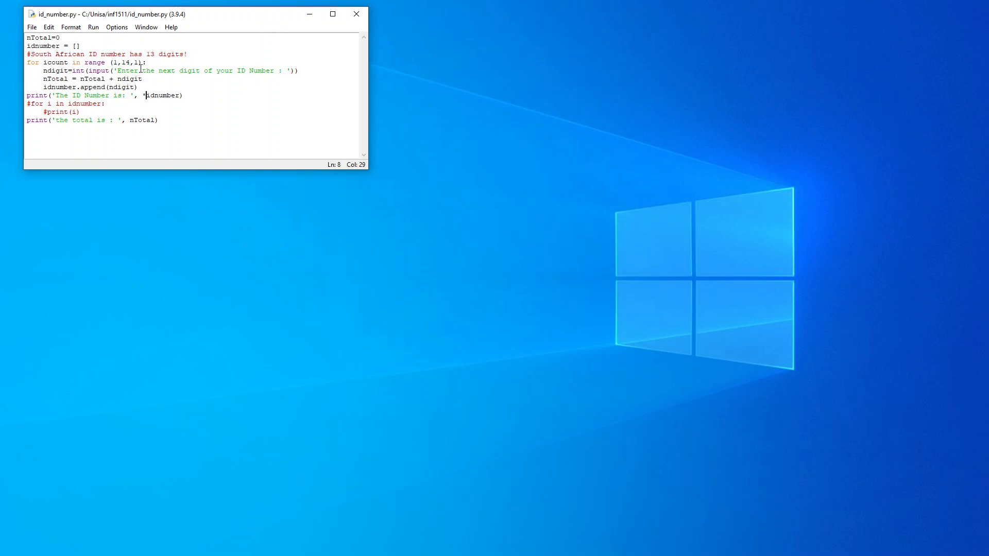
mouse_move(55, 73)
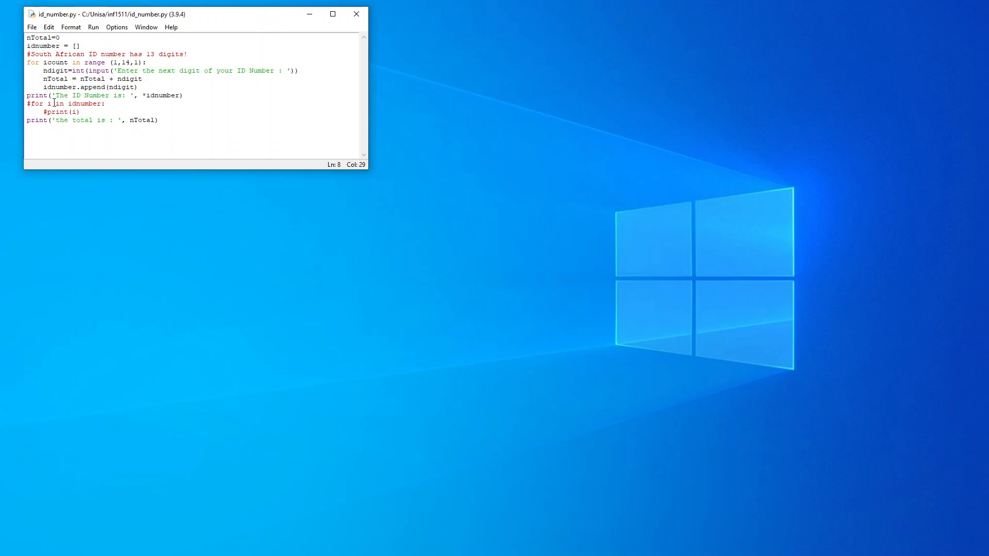
mouse_move(124, 384)
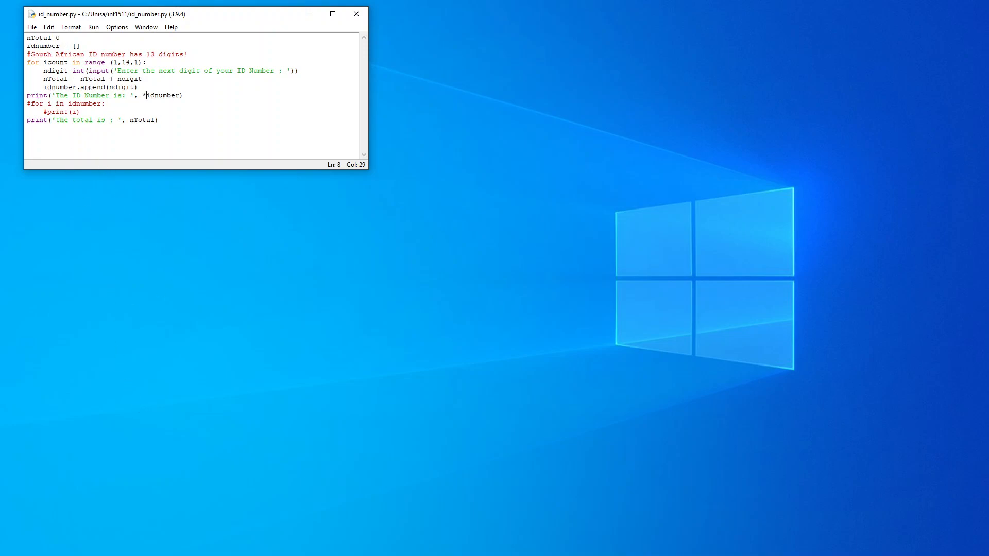
mouse_move(180, 115)
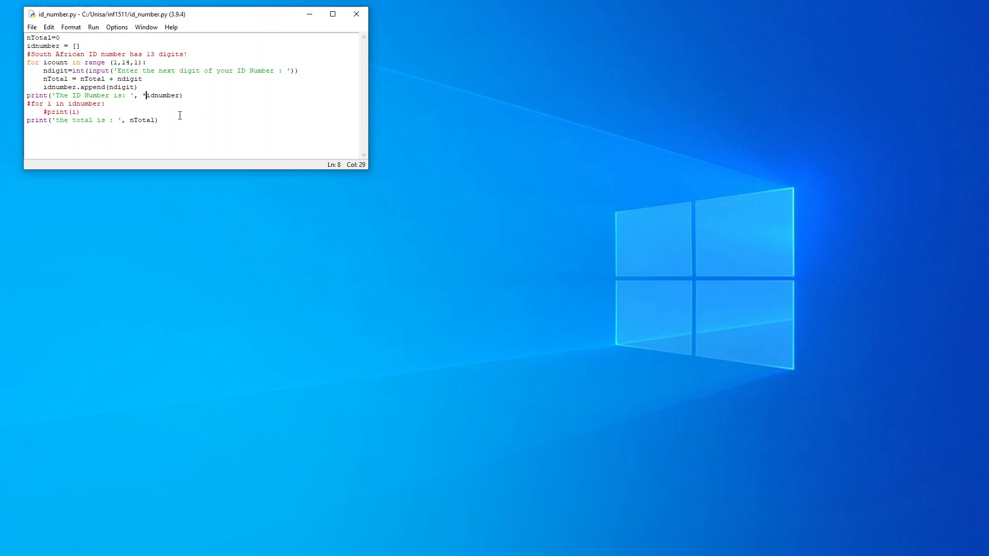
mouse_move(208, 115)
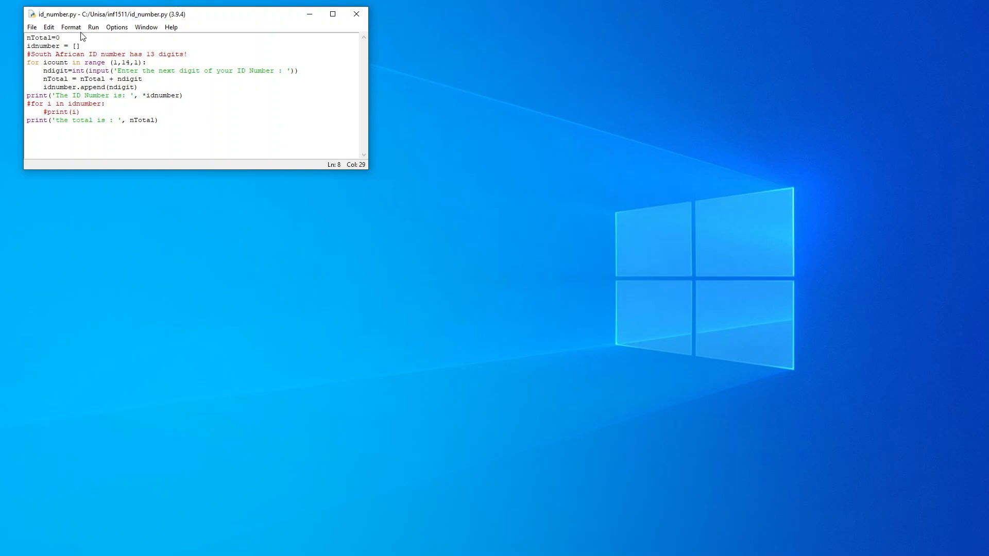
- Open the Run menu in the id_number.py editor window
left_click(92, 26)
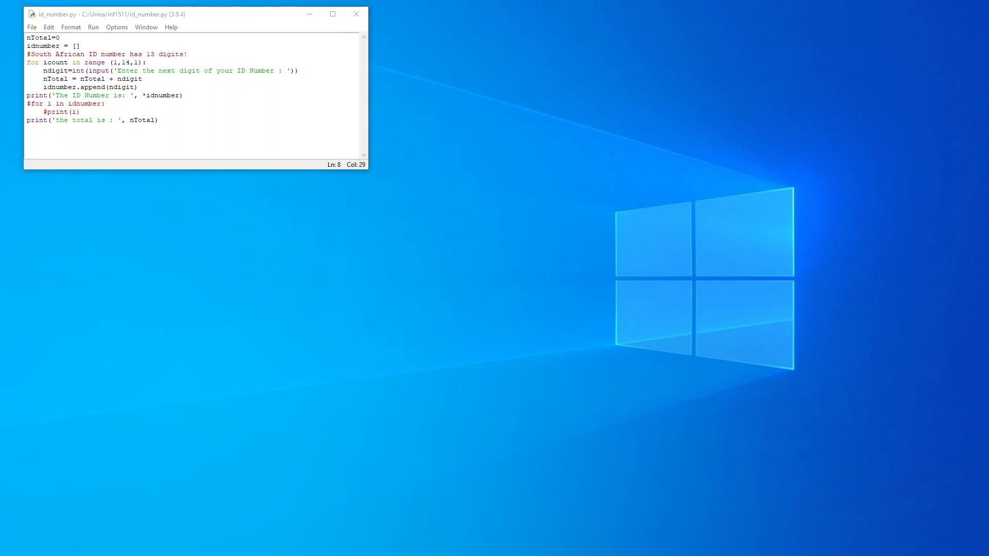
left_click(93, 26)
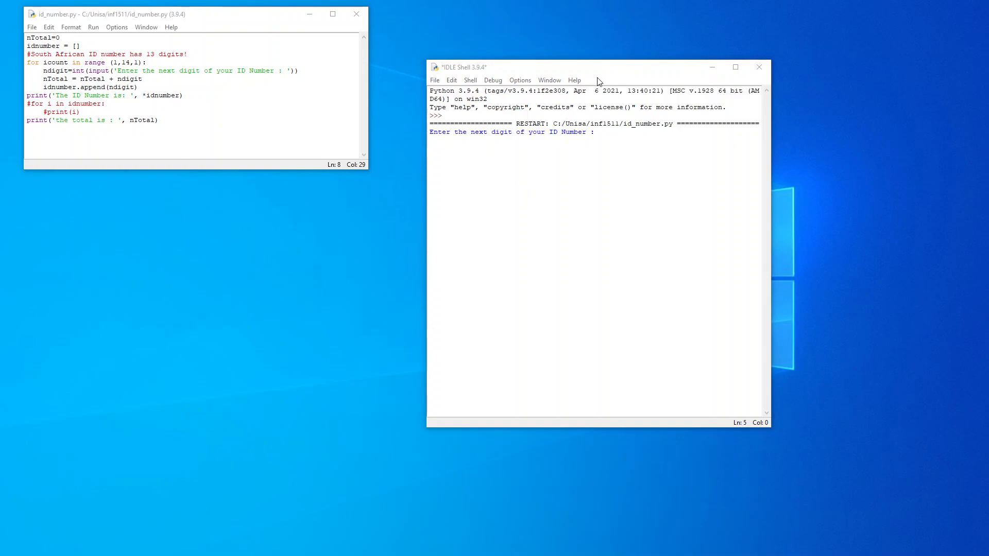
type("9")
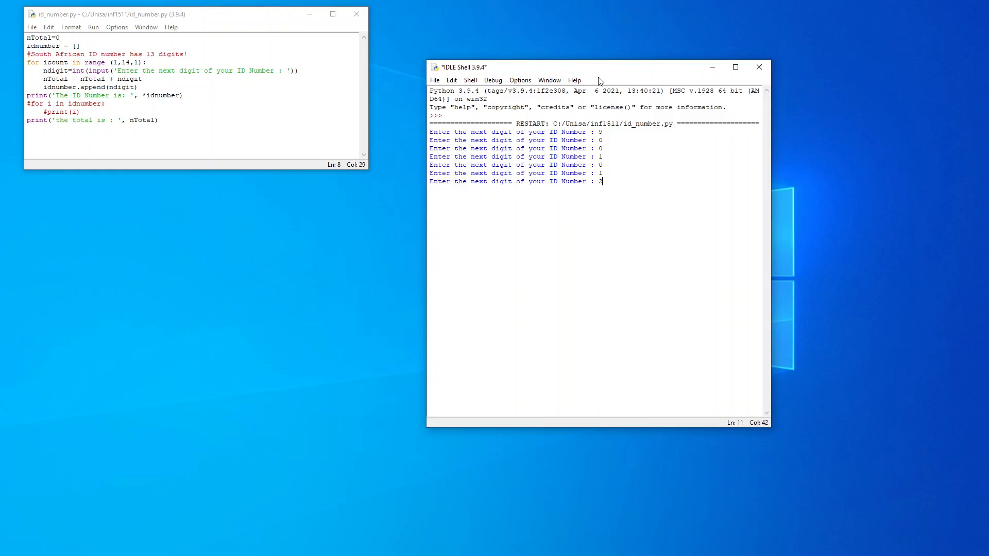
type("2")
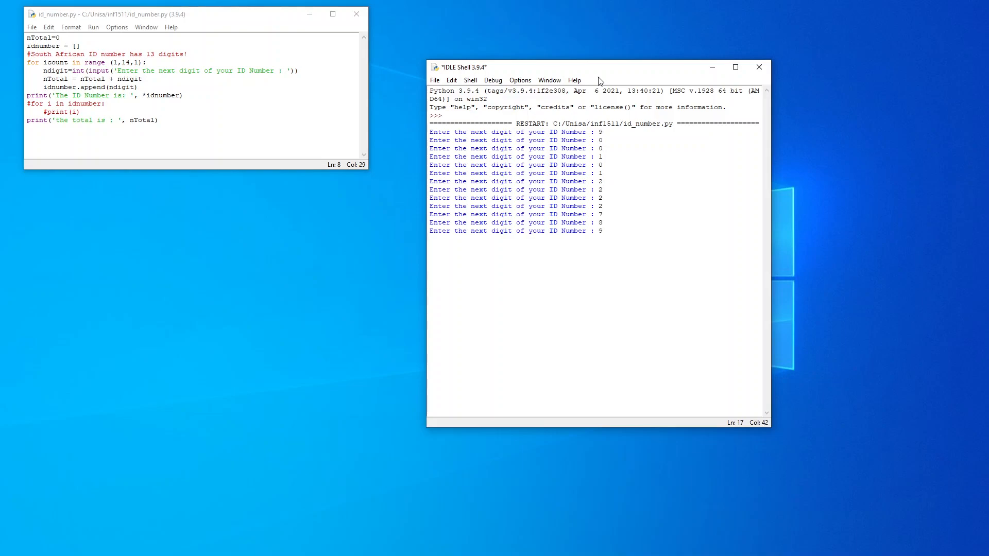
key("Return")
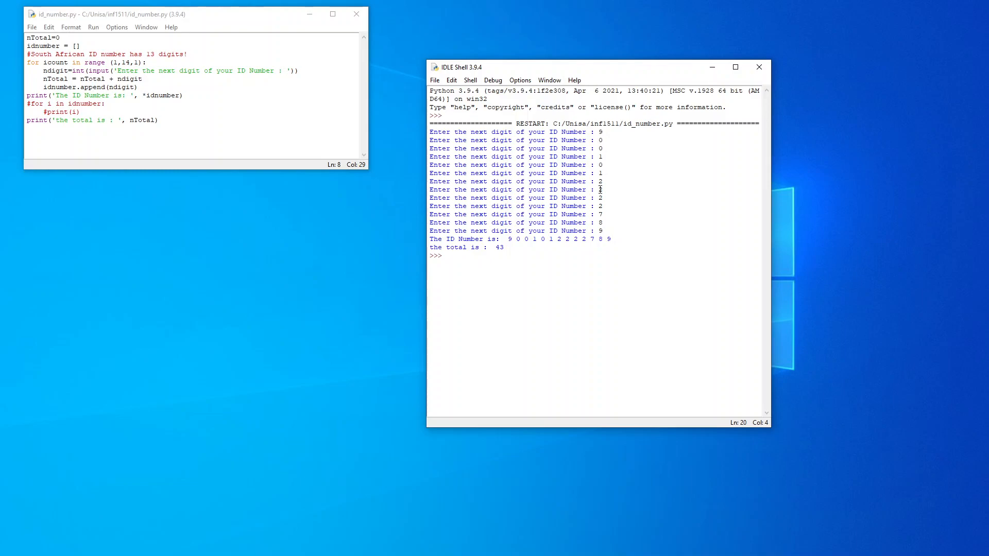
mouse_move(621, 240)
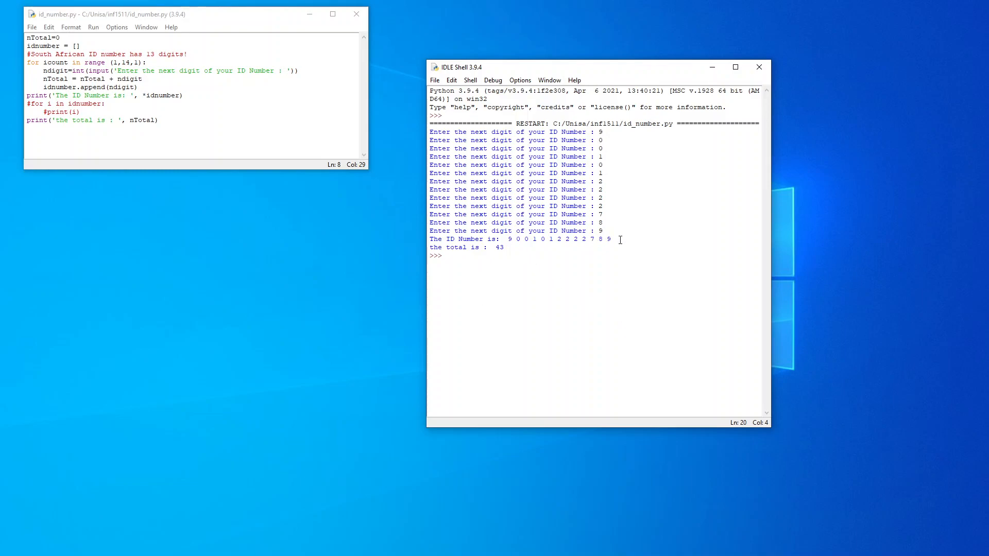